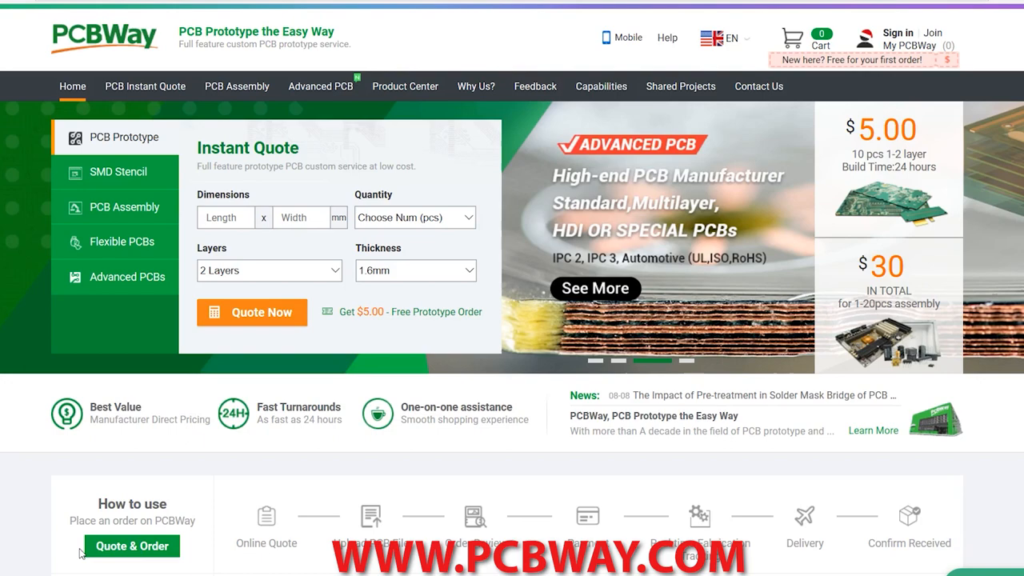
{"action": "scroll", "scroll_direction": "down", "scroll_amount": 3}
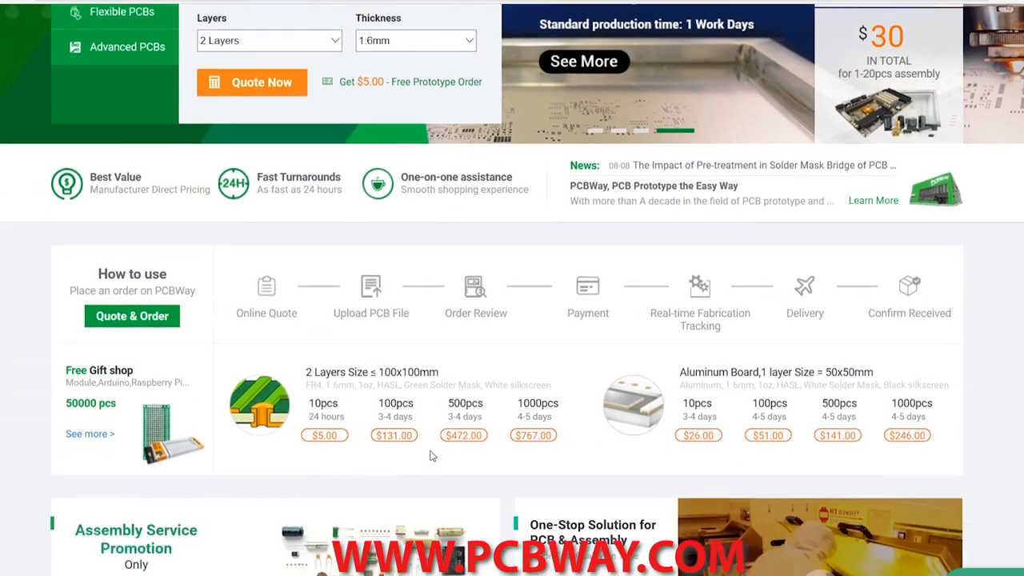
{"action": "scroll", "scroll_direction": "down", "scroll_amount": 3}
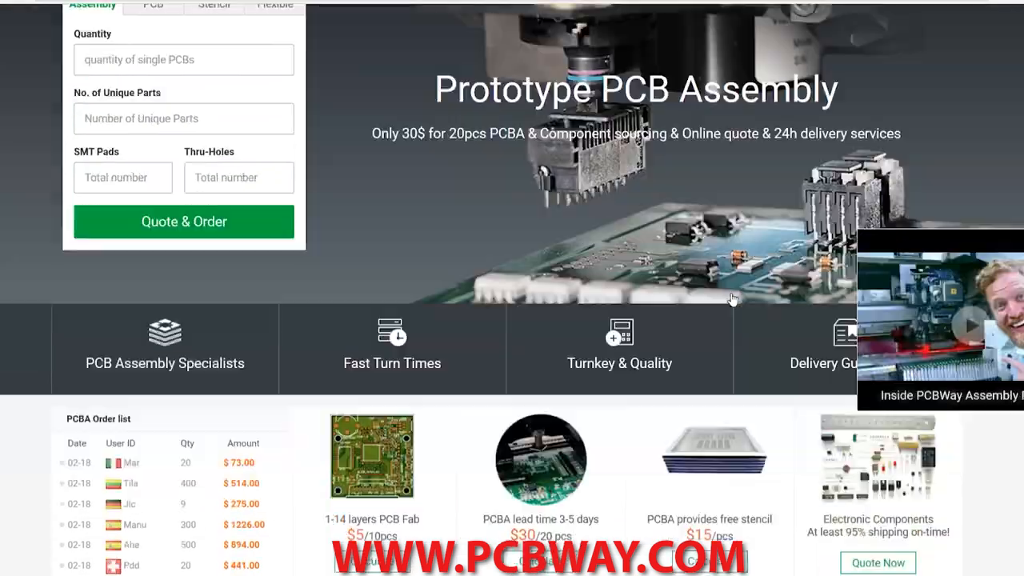
{"action": "scroll", "scroll_direction": "down", "scroll_amount": 3}
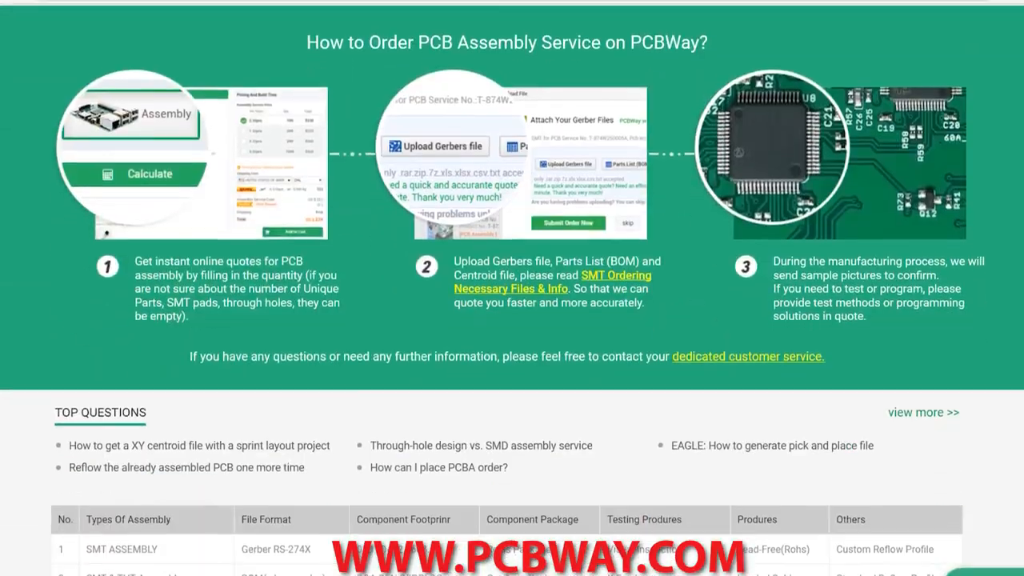
{"action": "scroll", "scroll_direction": "down", "scroll_amount": 3}
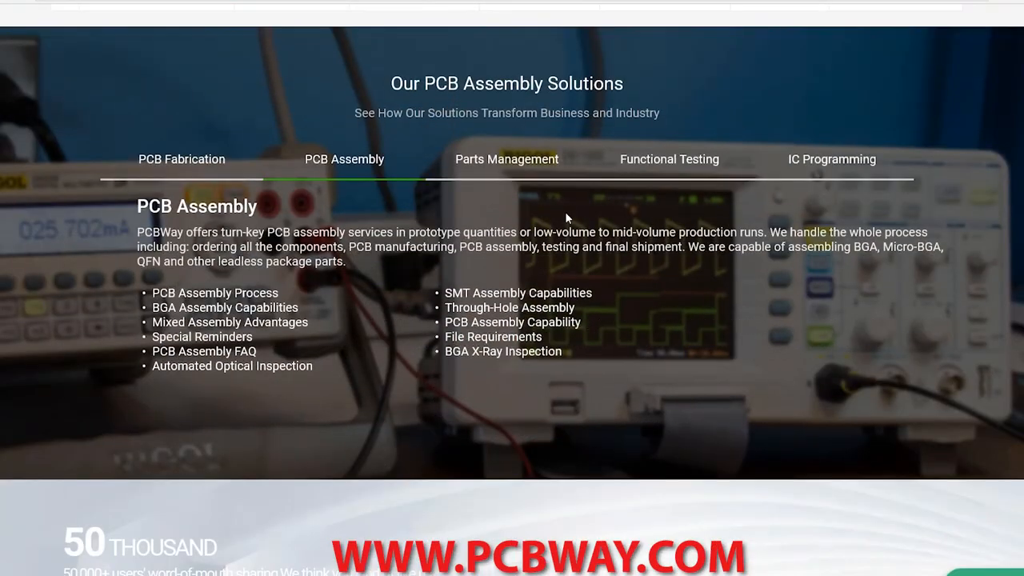